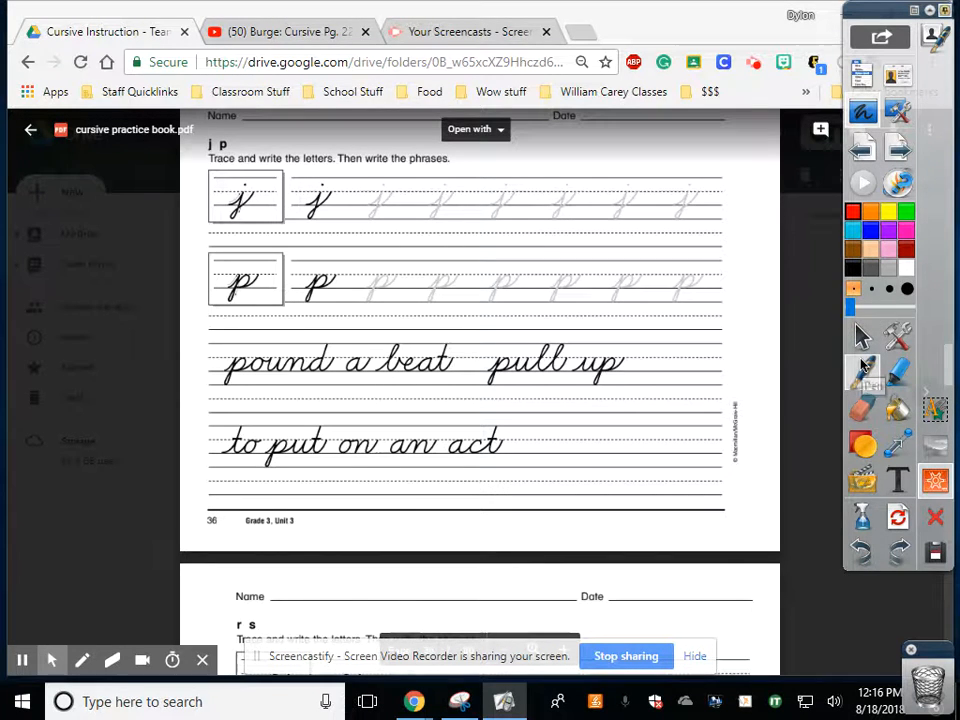
mouse_move(863, 372)
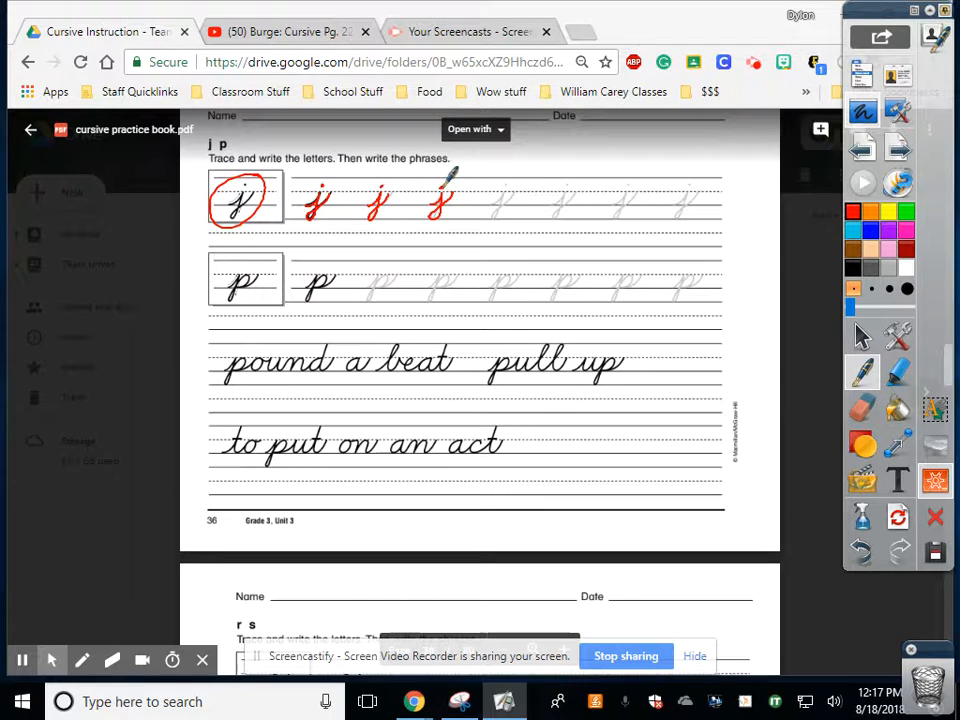
Trace the remaining gray j letters on page 36 in red.
left_click_drag(495, 180, 510, 215)
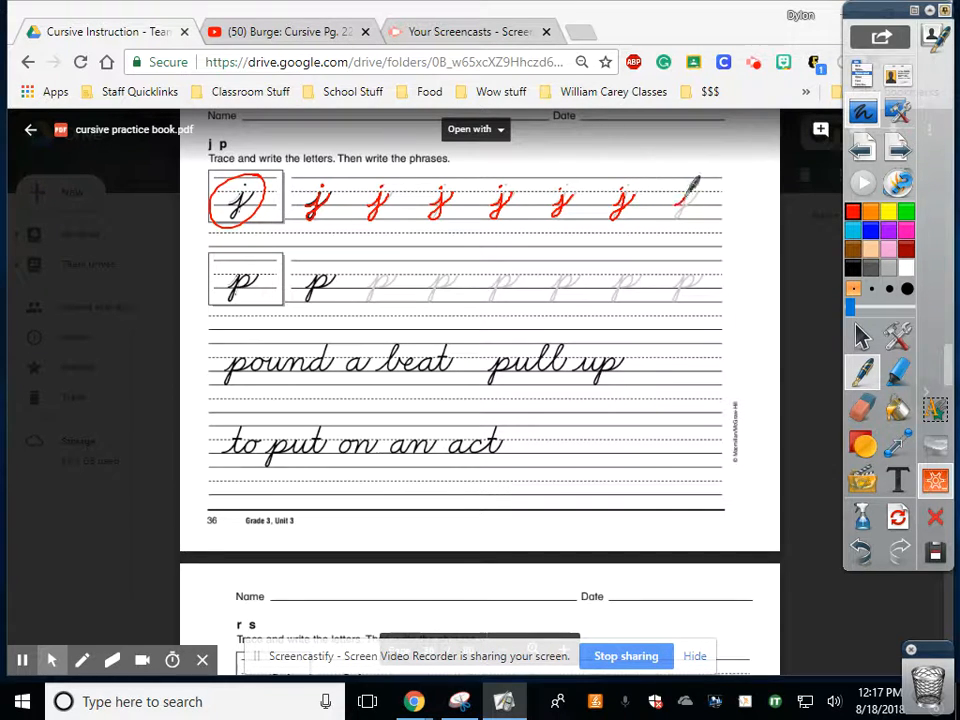
left_click_drag(695, 185, 680, 215)
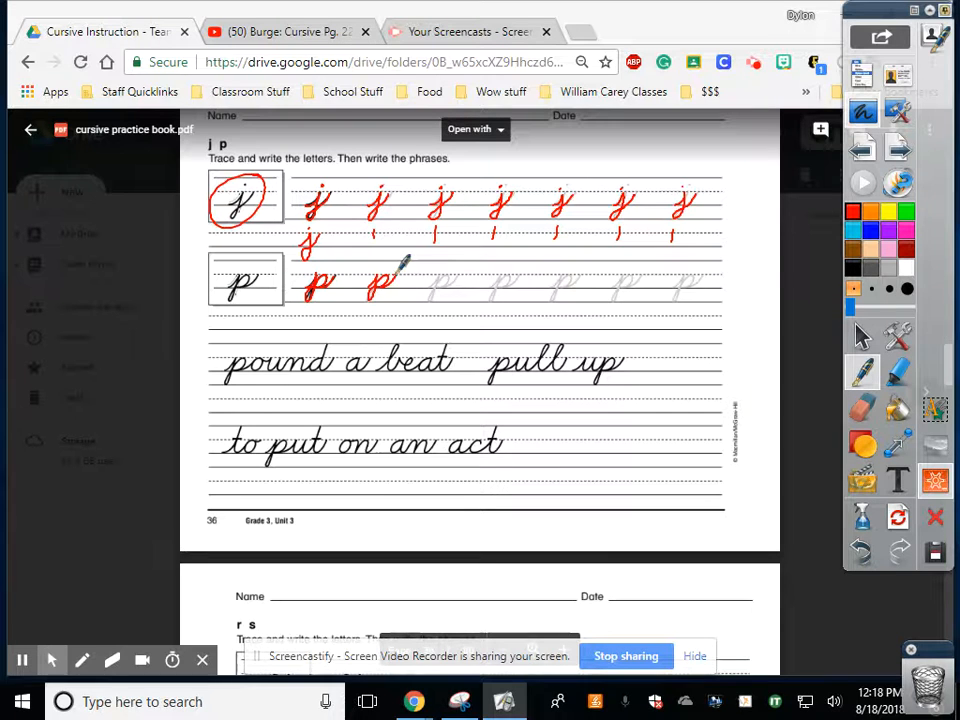
Trace the second through last gray p letters in red and write a red p below.
left_click_drag(430, 275, 445, 300)
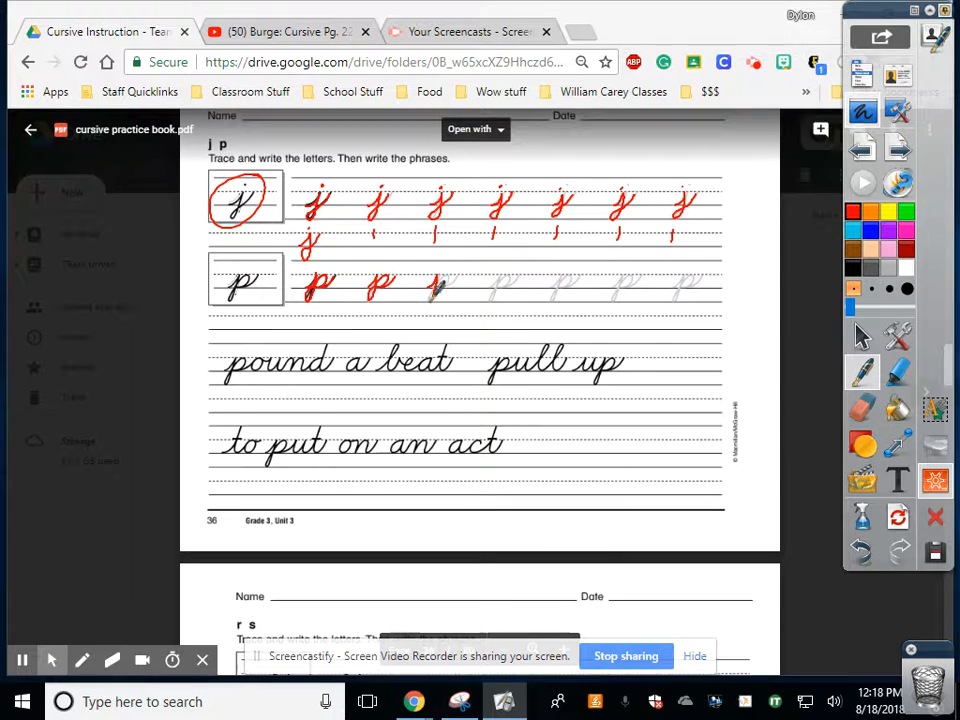
left_click_drag(425, 300, 455, 270)
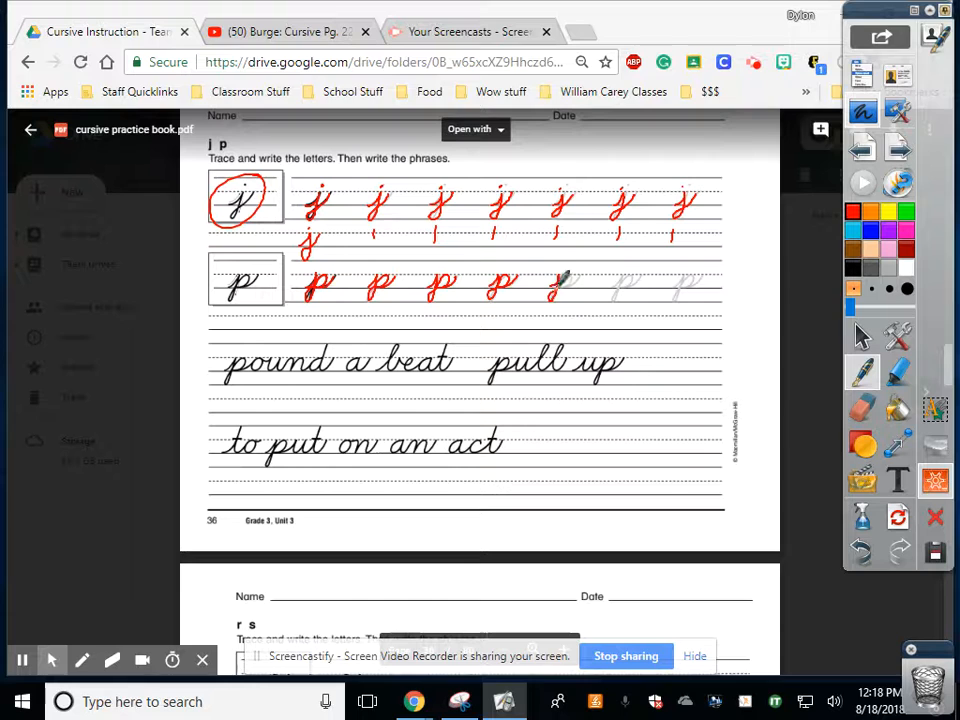
left_click_drag(545, 300, 585, 265)
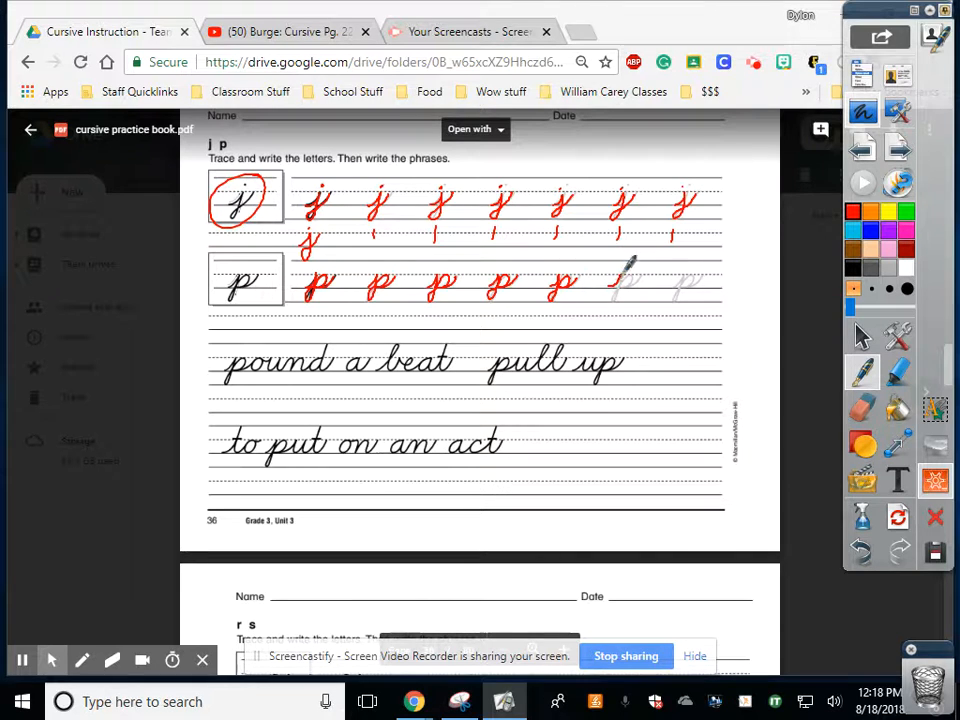
left_click_drag(645, 255, 620, 300)
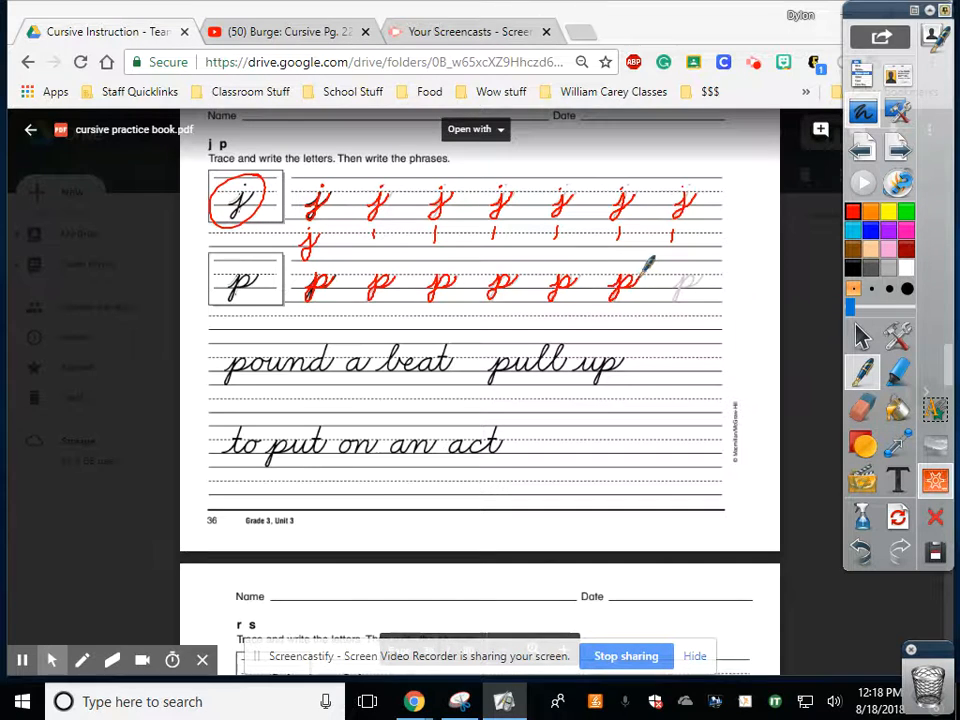
left_click_drag(640, 270, 690, 295)
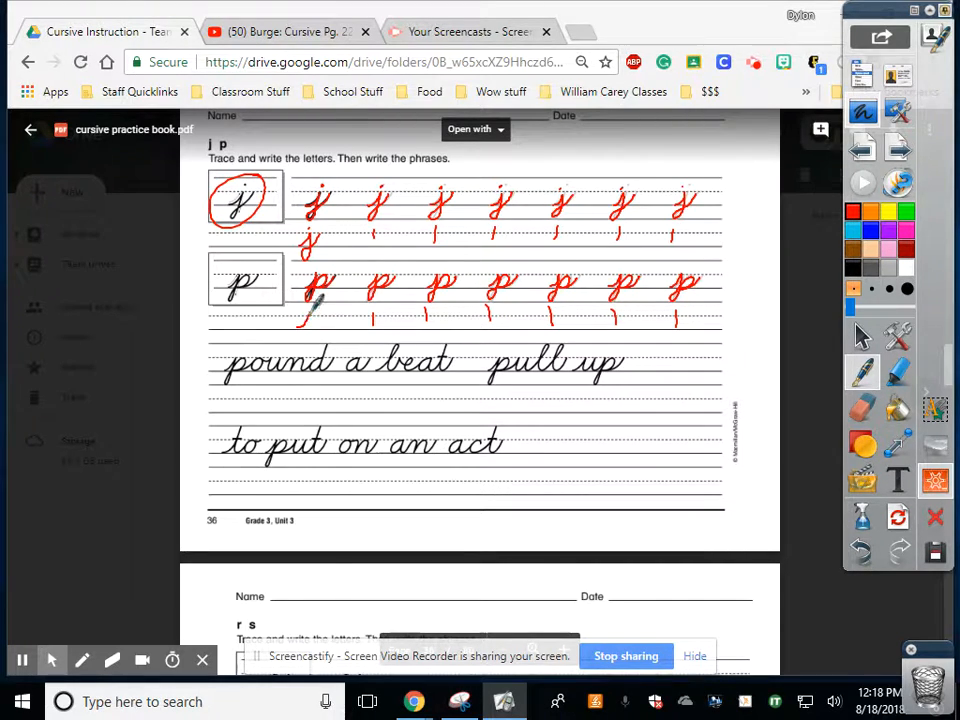
left_click_drag(318, 300, 308, 335)
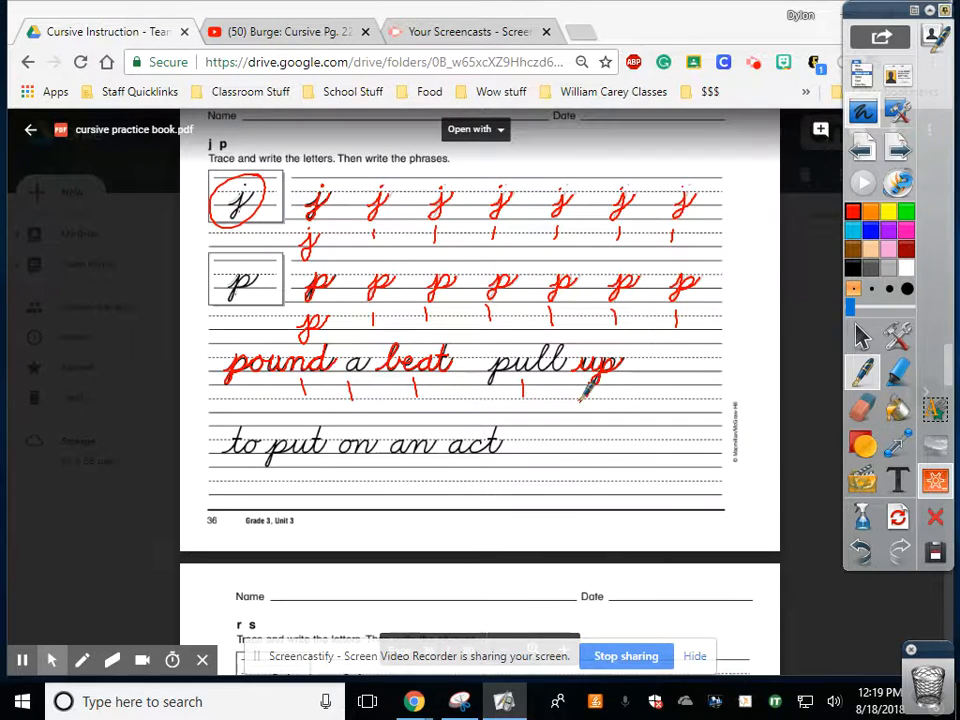
mouse_move(280, 445)
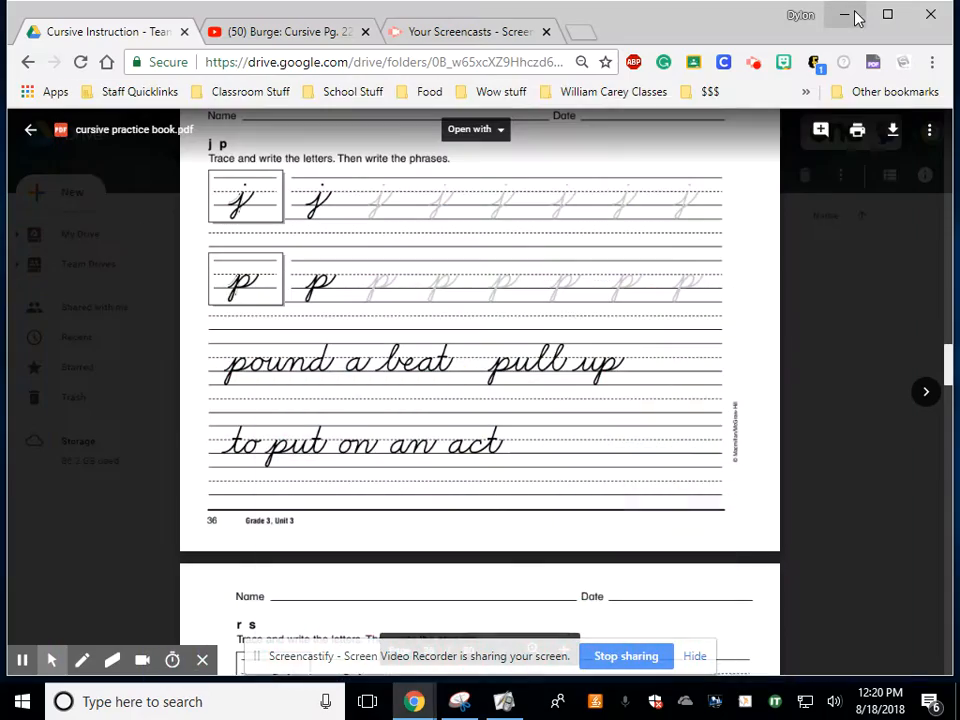
Scroll the PDF preview down to page 37's r and s practice rows.
scroll("down", 3)
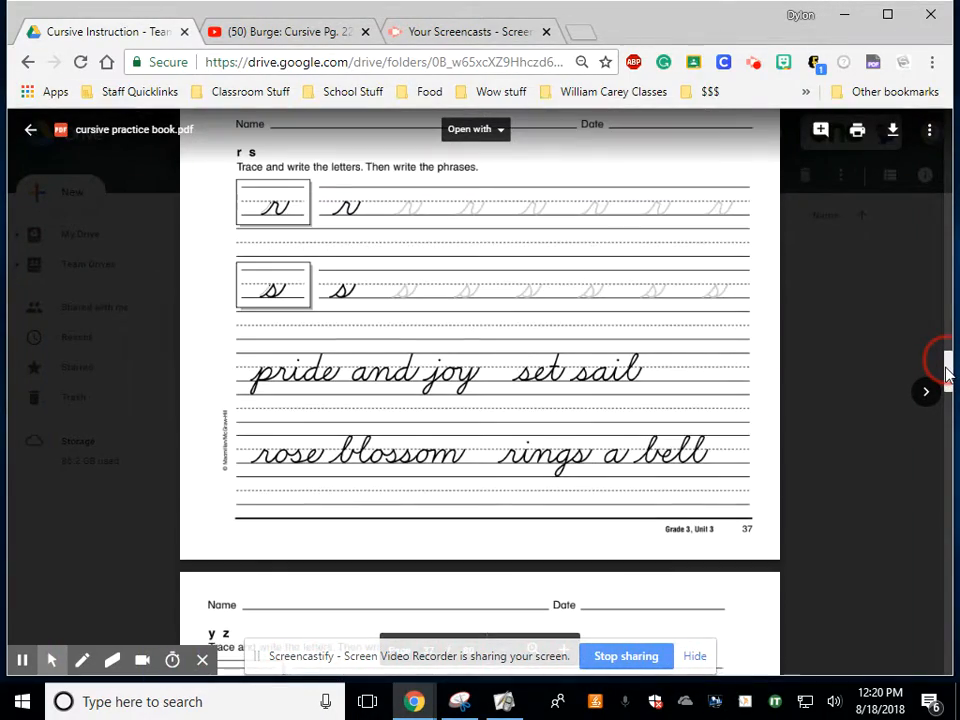
scroll("down", 3)
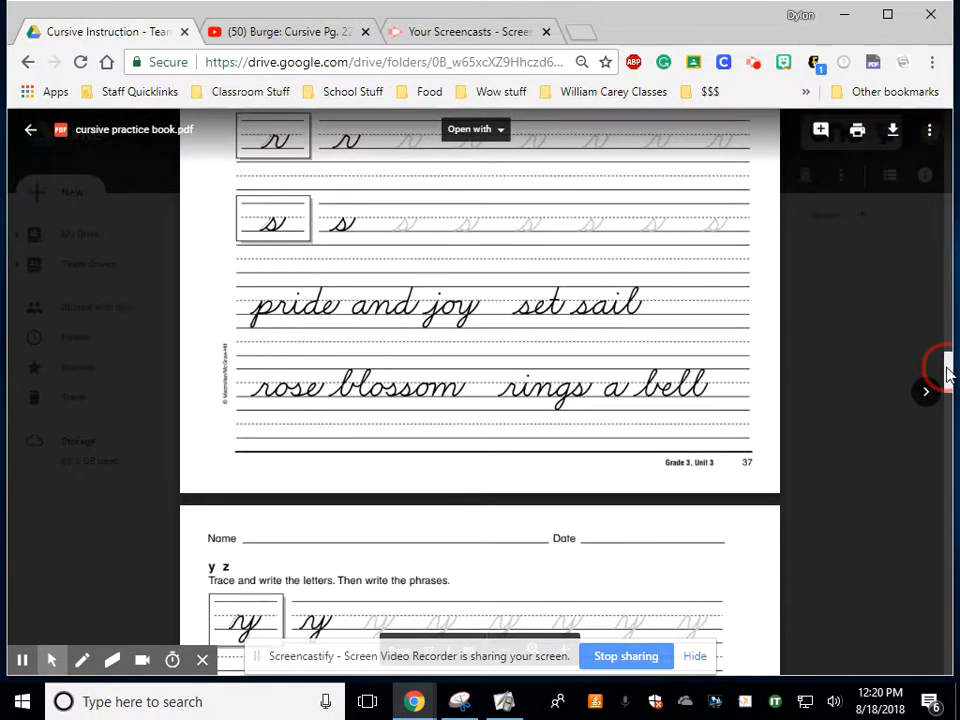
scroll("down", 3)
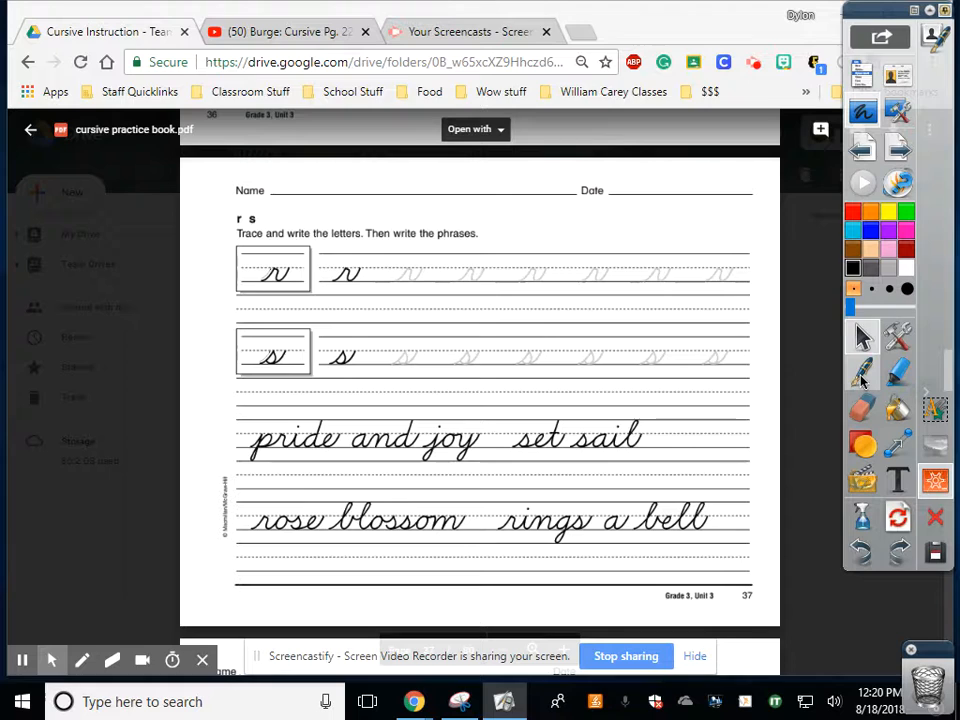
mouse_move(862, 372)
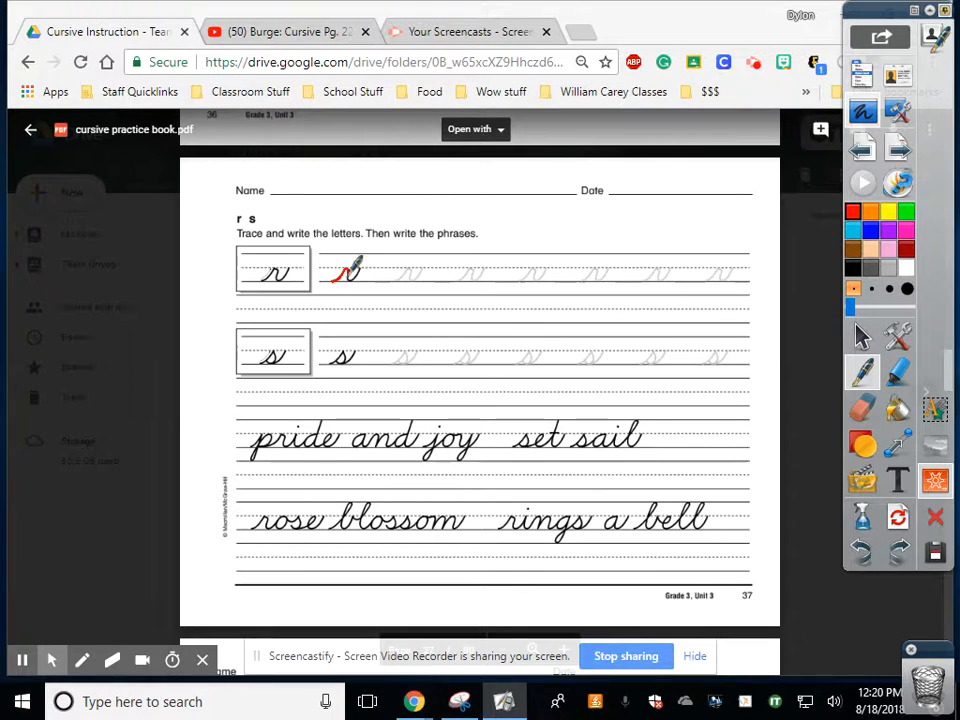
Trace the gray r letters on page 37 in red and write a red r below.
left_click_drag(370, 275, 405, 265)
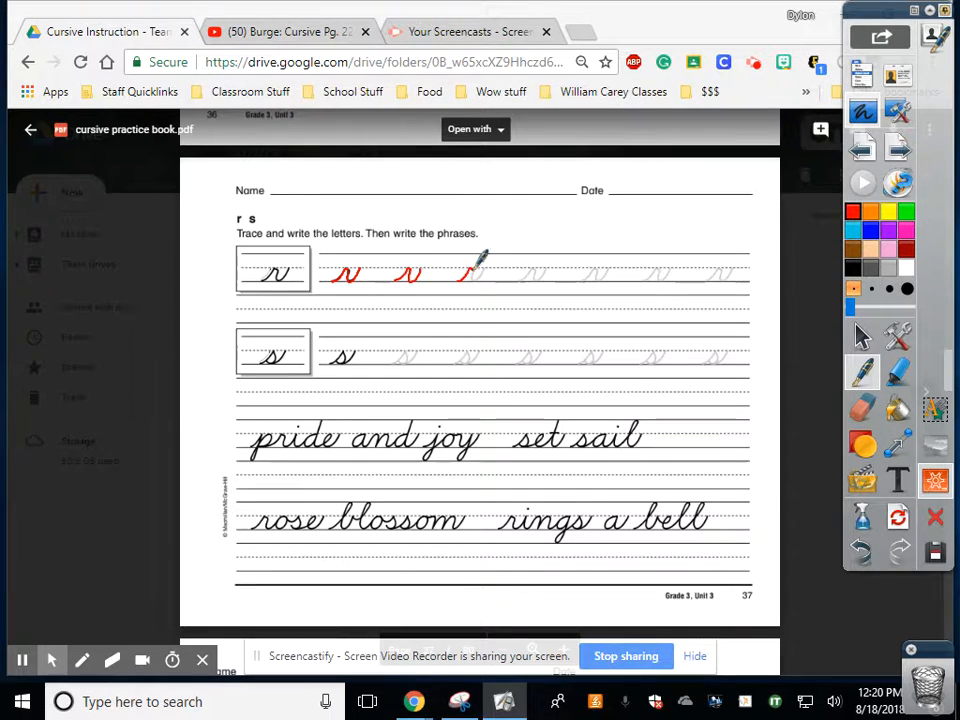
left_click_drag(463, 270, 535, 270)
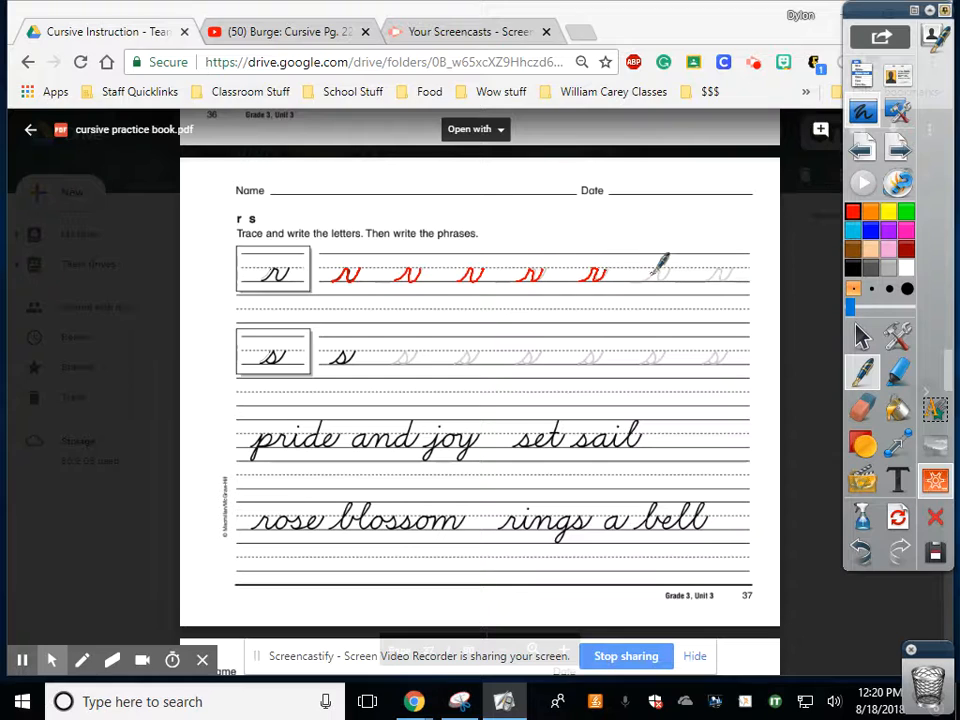
left_click_drag(640, 285, 670, 265)
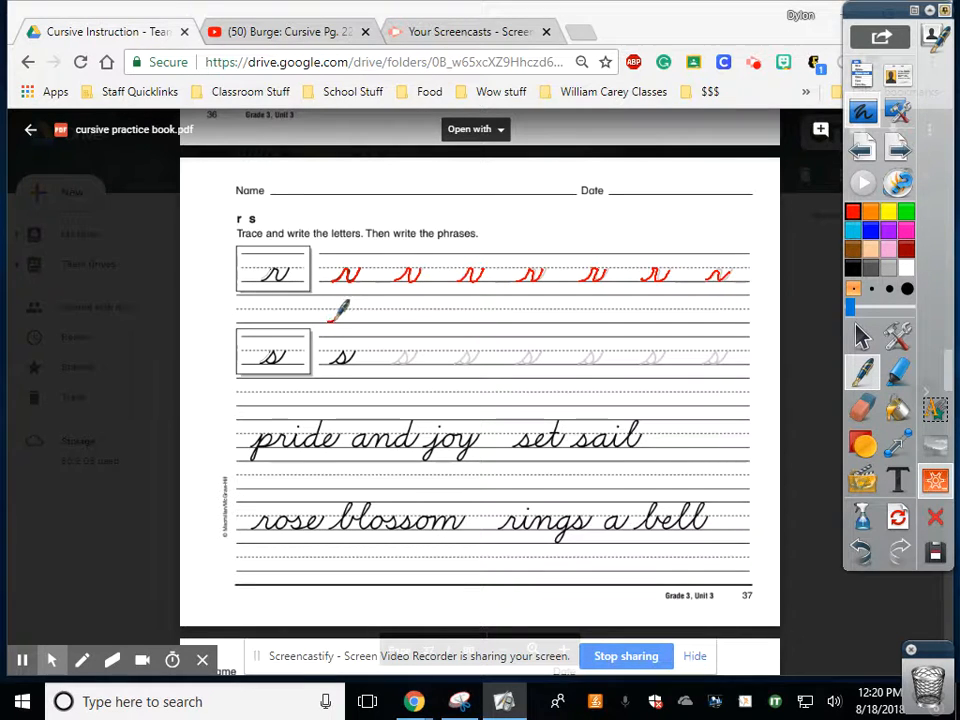
left_click_drag(330, 320, 365, 295)
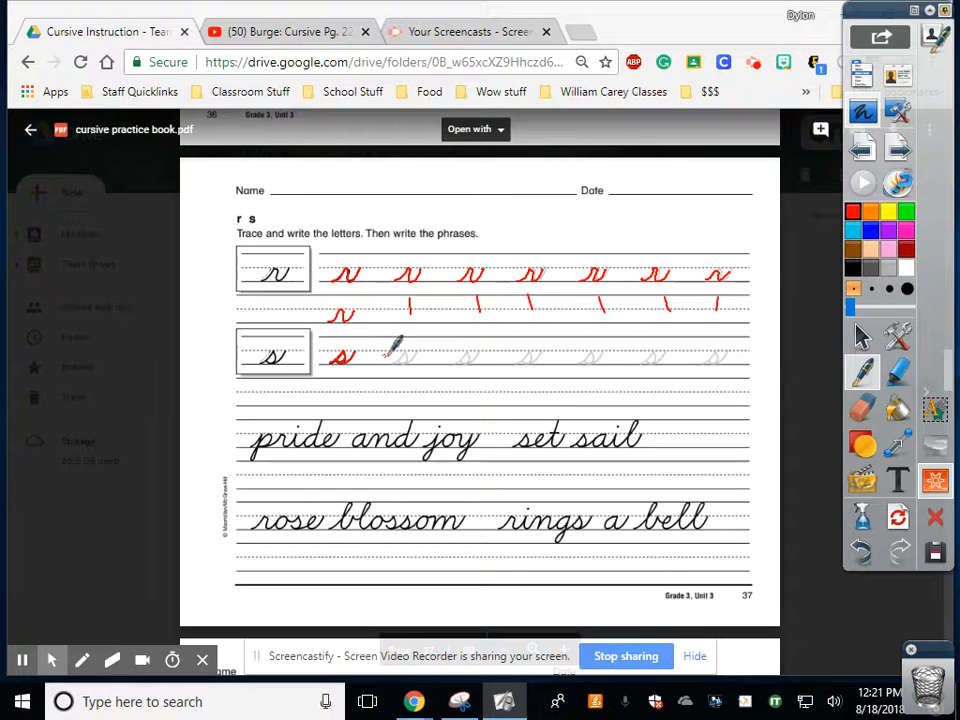
Trace the second and fourth gray s letters on page 37 in red.
left_click_drag(385, 360, 410, 345)
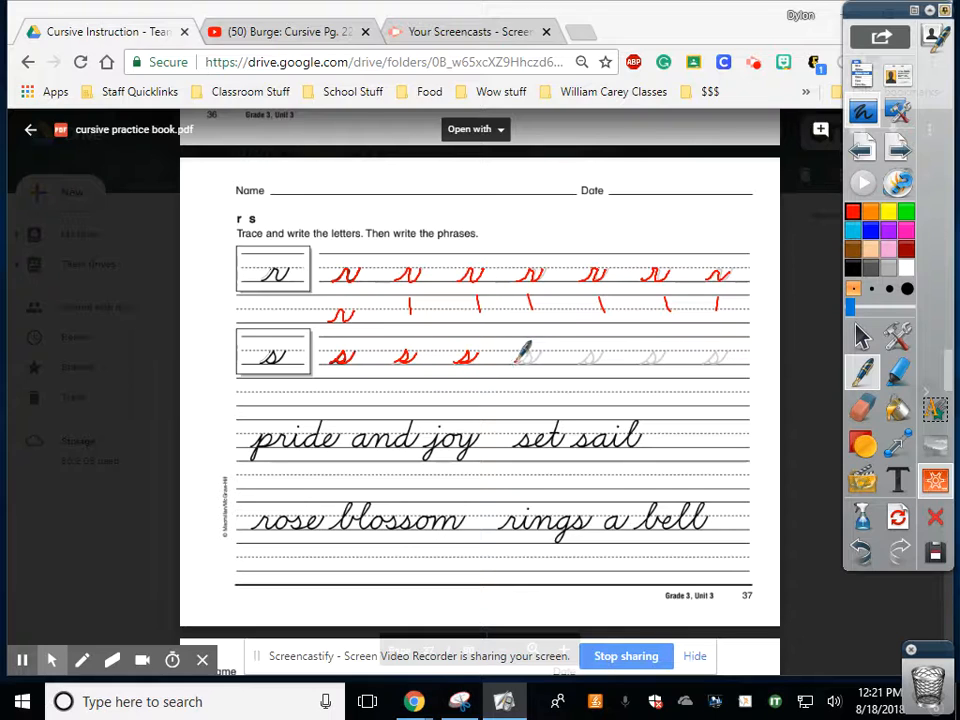
left_click_drag(510, 355, 600, 355)
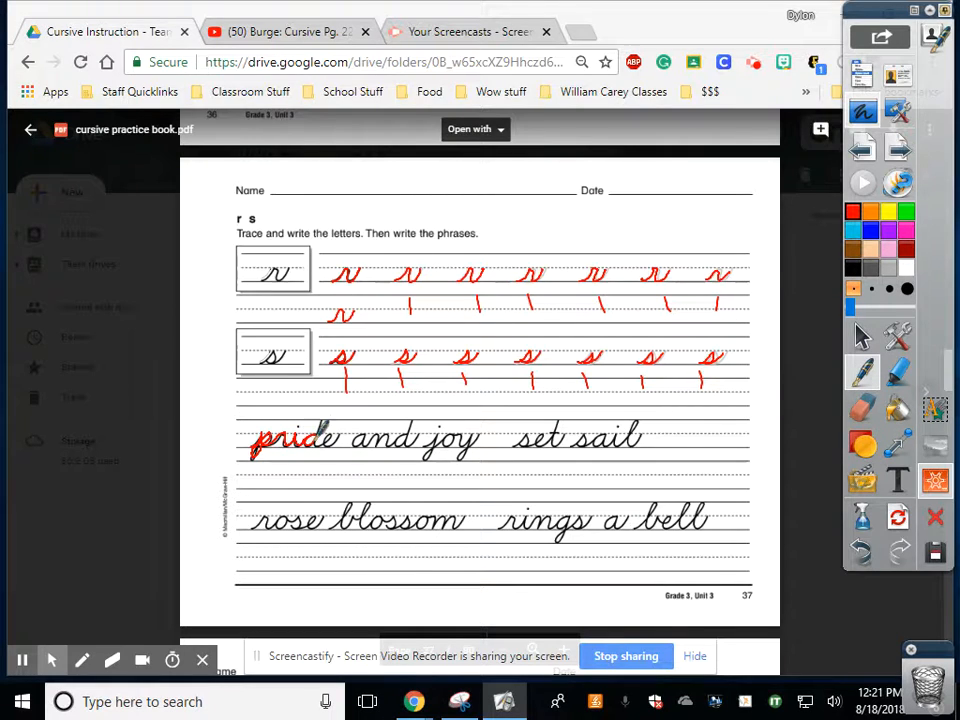
Trace the words 'pride' and 'sail' on page 37 in red.
left_click_drag(330, 445, 350, 435)
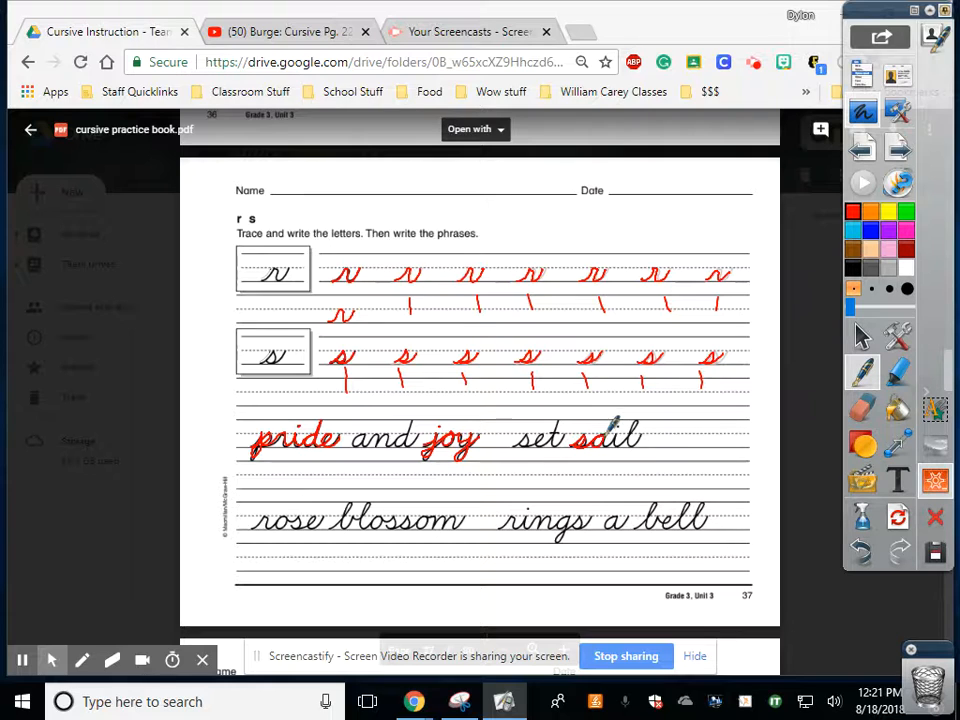
left_click_drag(600, 445, 645, 410)
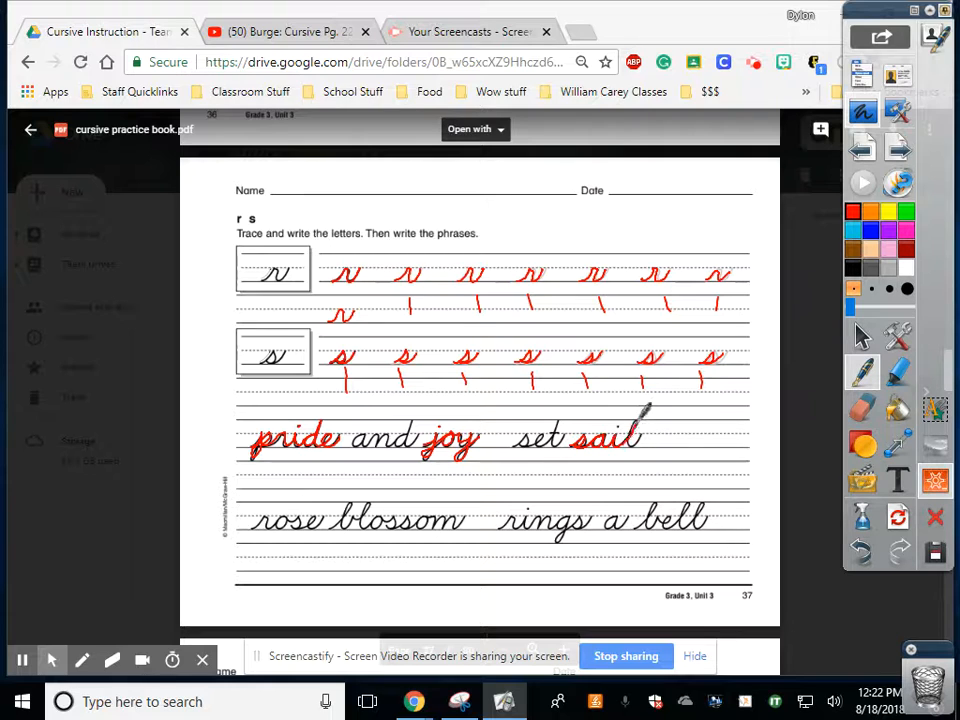